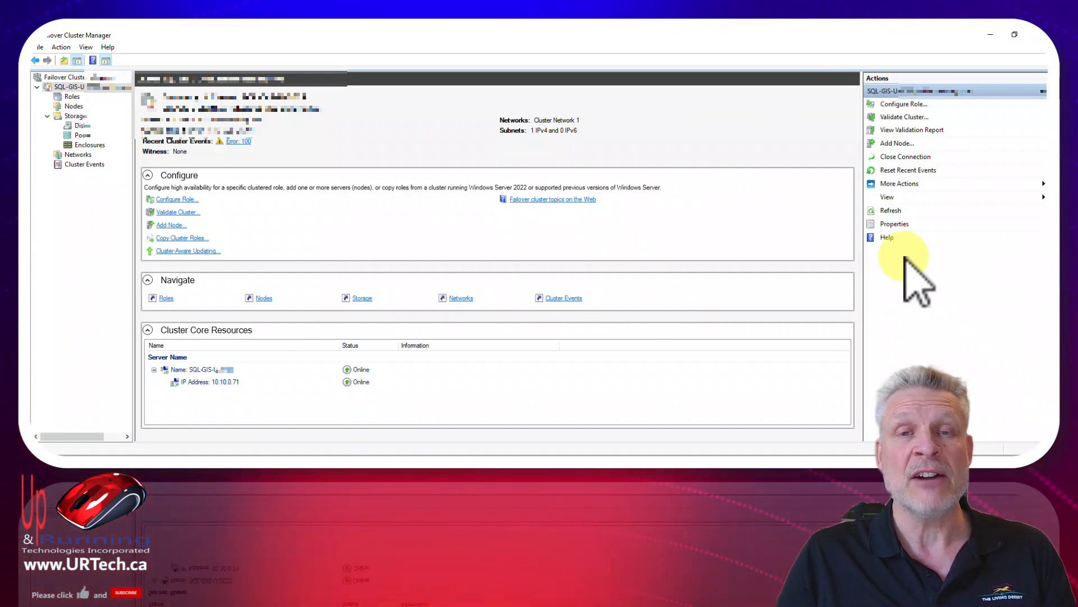
{"action": "mouse_move", "coordinate": [890, 288]}
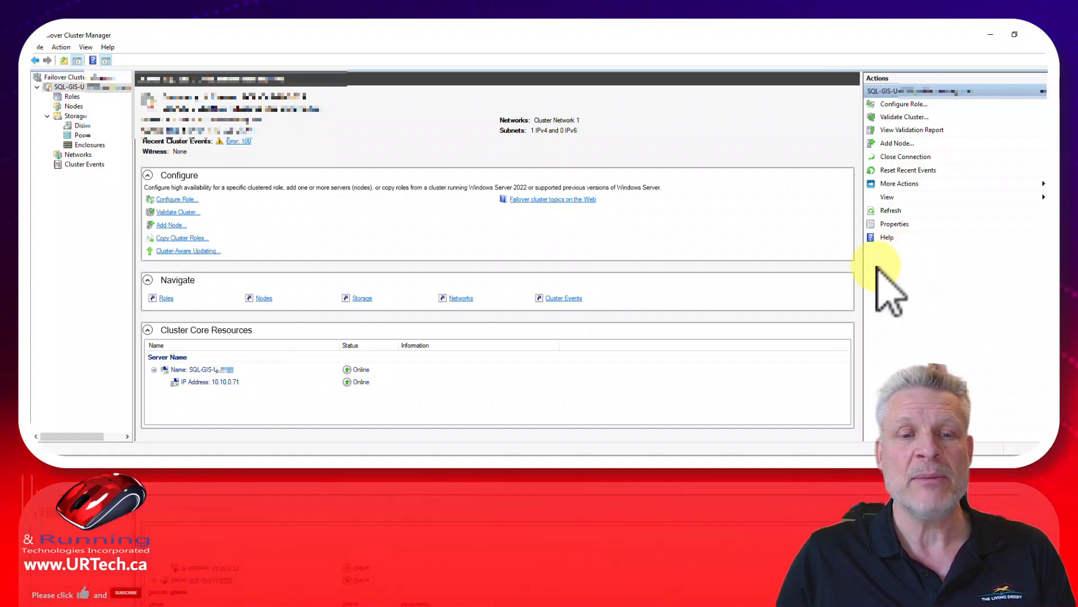
{"action": "mouse_move", "coordinate": [165, 385]}
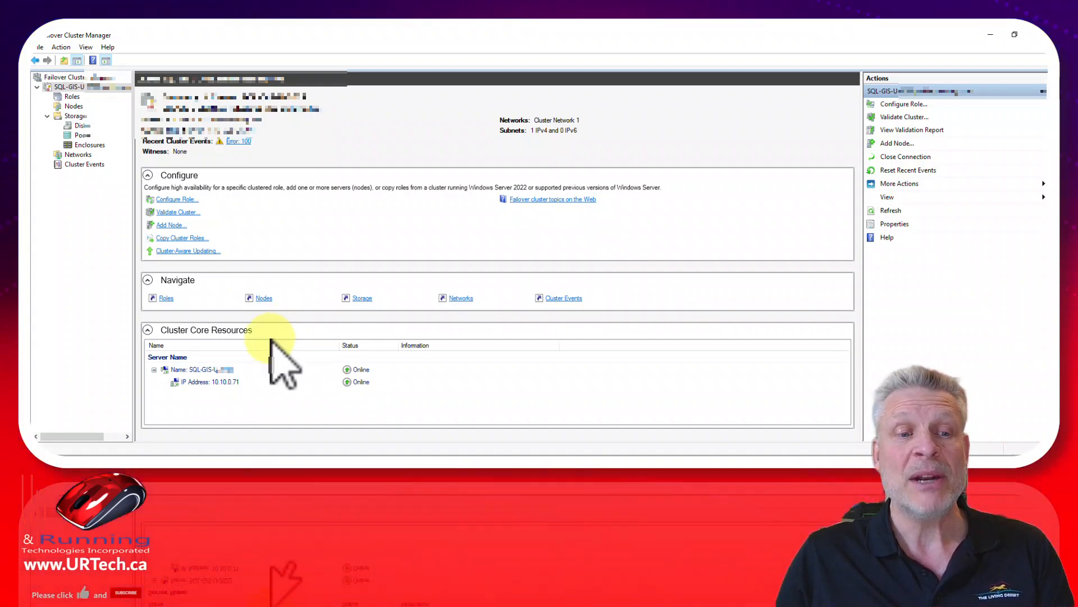
{"action": "mouse_move", "coordinate": [200, 399]}
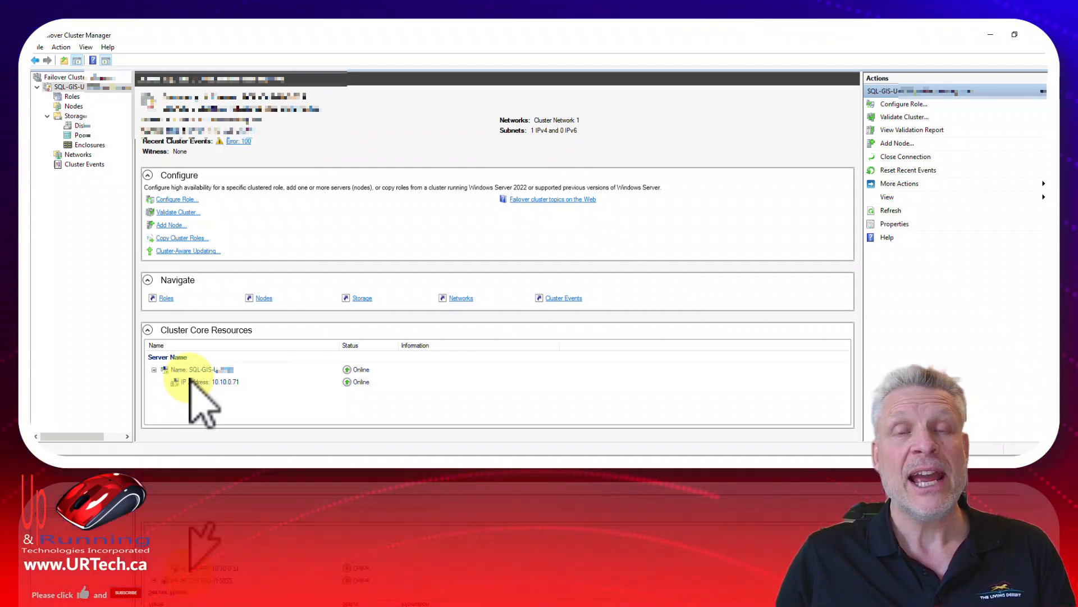
{"action": "mouse_move", "coordinate": [310, 281]}
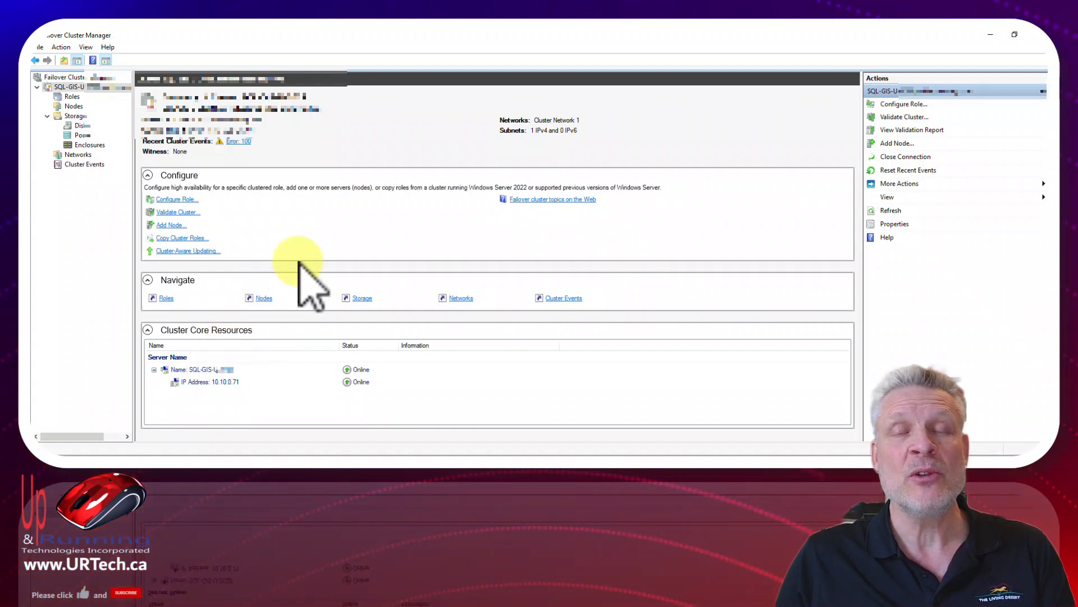
{"action": "mouse_move", "coordinate": [470, 217]}
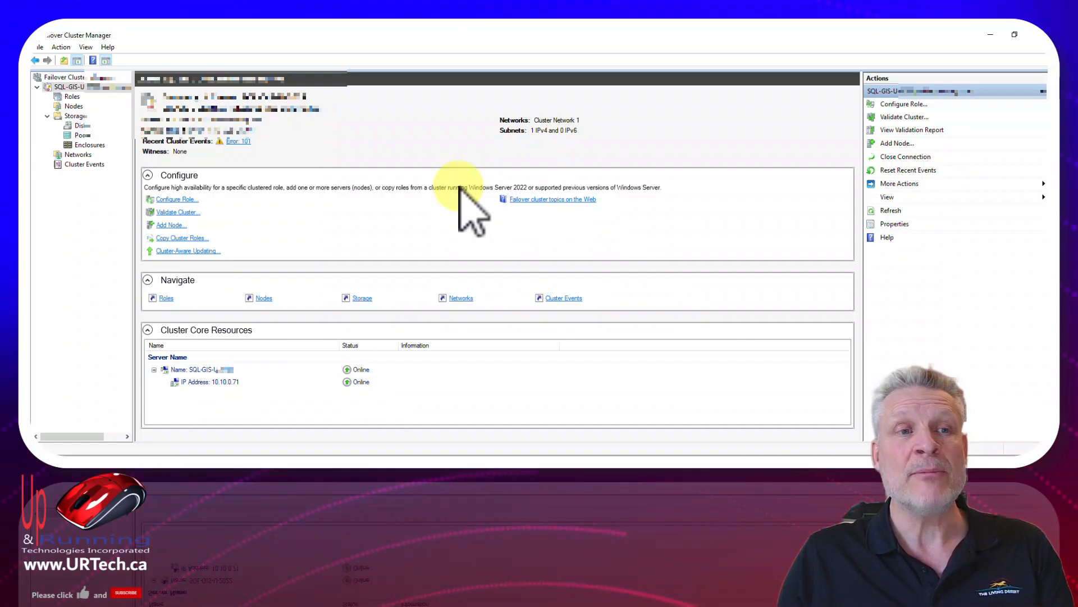
{"action": "mouse_move", "coordinate": [104, 116]}
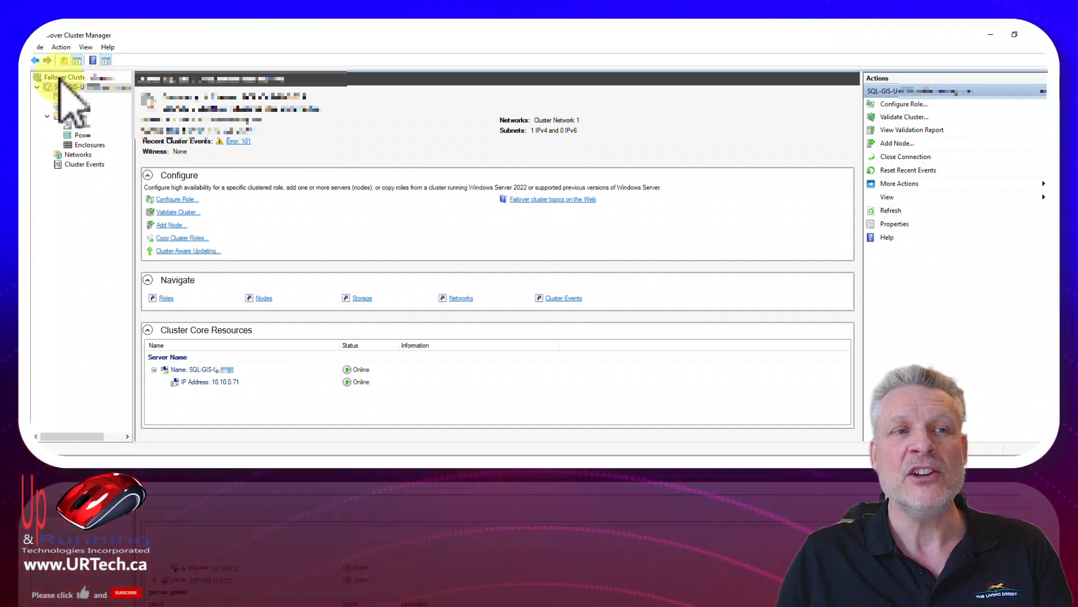
- Create a new folder named CLUS-U3 inside C:\Utils
{"action": "left_click", "coordinate": [47, 116]}
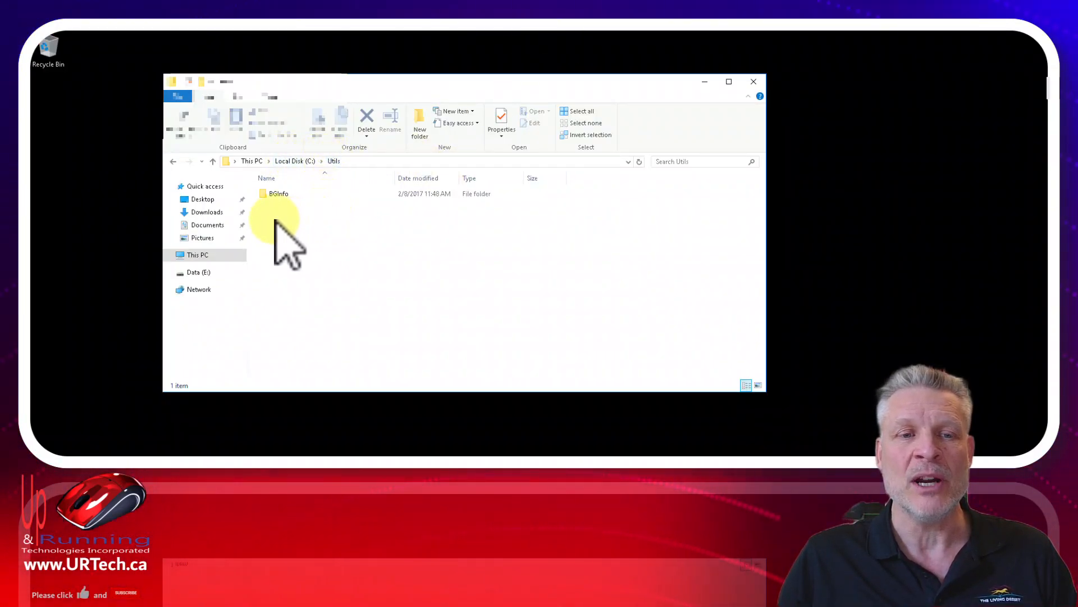
{"action": "right_click", "coordinate": [276, 227]}
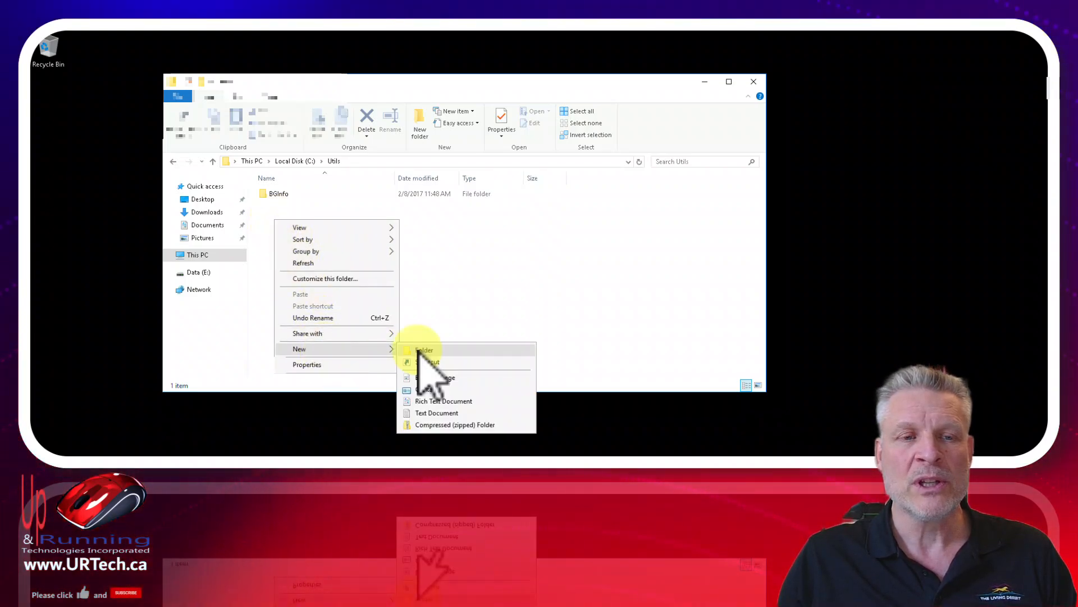
{"action": "left_click", "coordinate": [424, 350]}
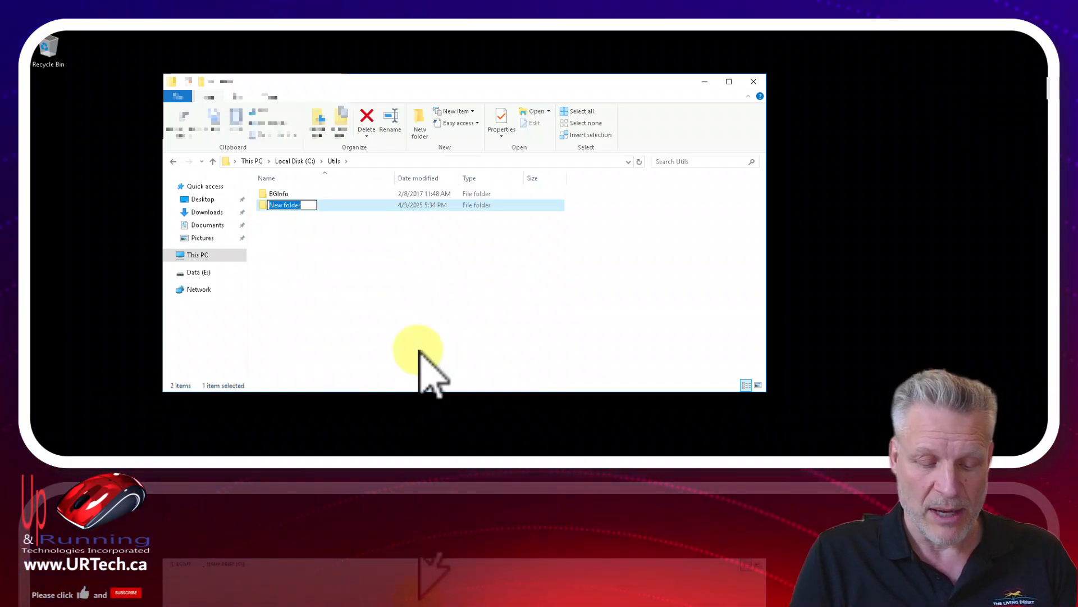
{"action": "type", "text": "CLUS-U3"}
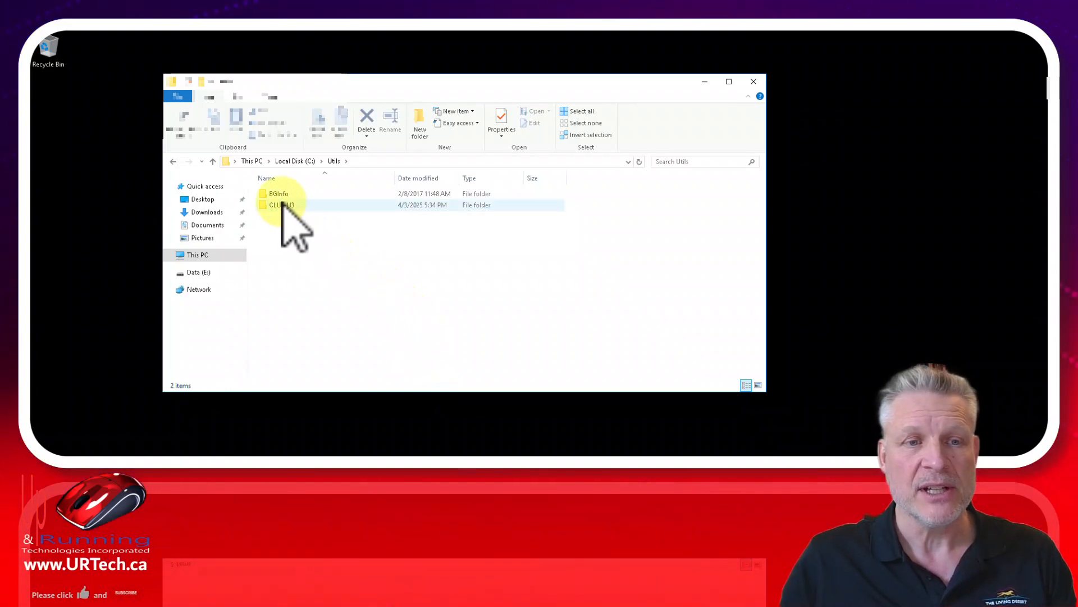
- Share CLUS-U3 via Advanced Sharing with Everyone granted Full Control on the share
{"action": "right_click", "coordinate": [279, 205]}
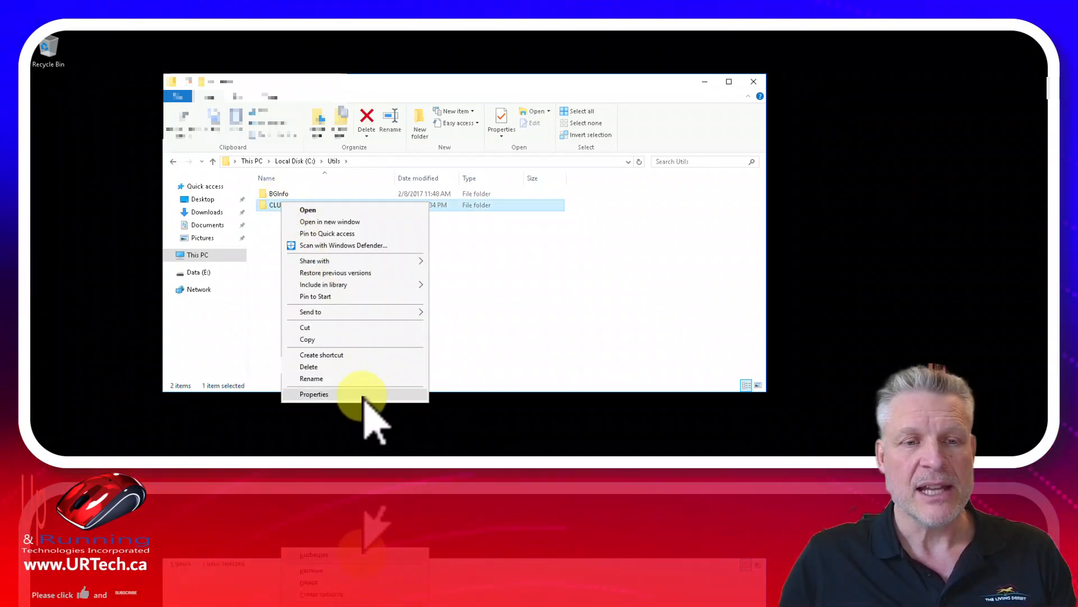
{"action": "left_click", "coordinate": [314, 393]}
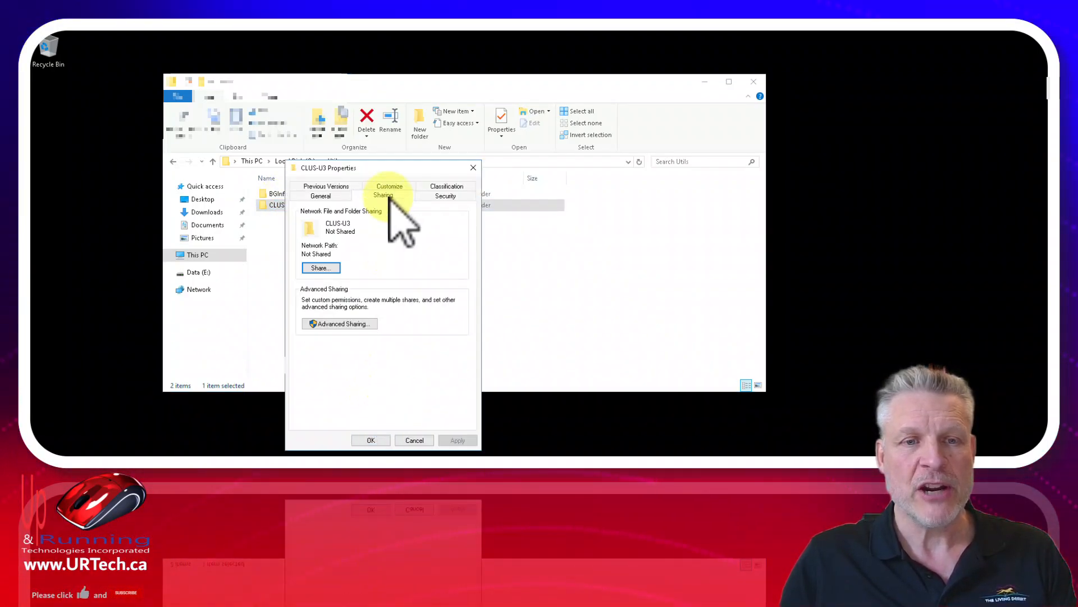
{"action": "left_click", "coordinate": [342, 324]}
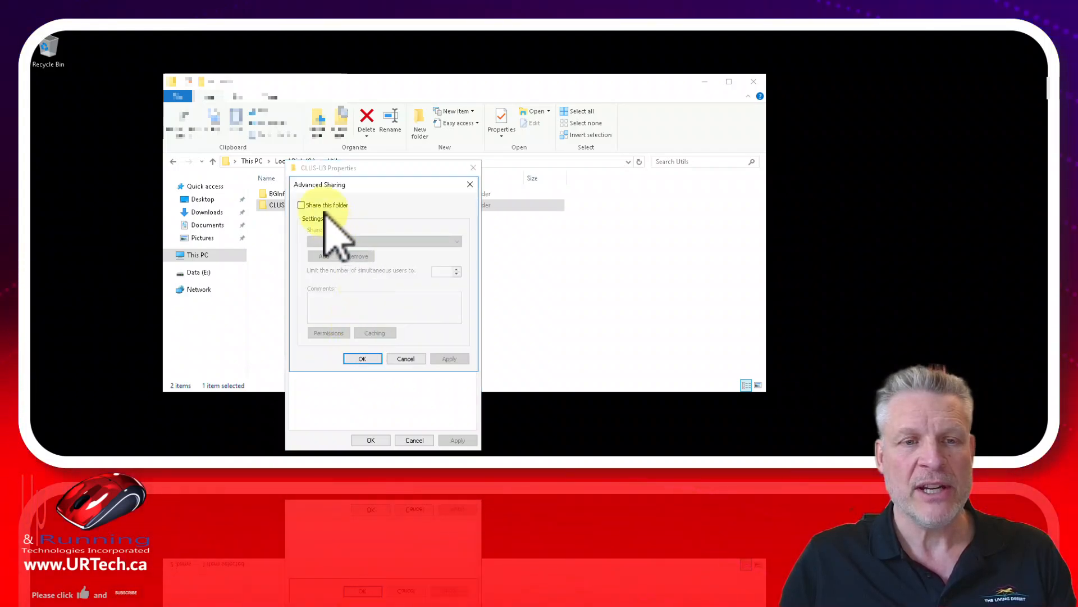
{"action": "left_click", "coordinate": [301, 204]}
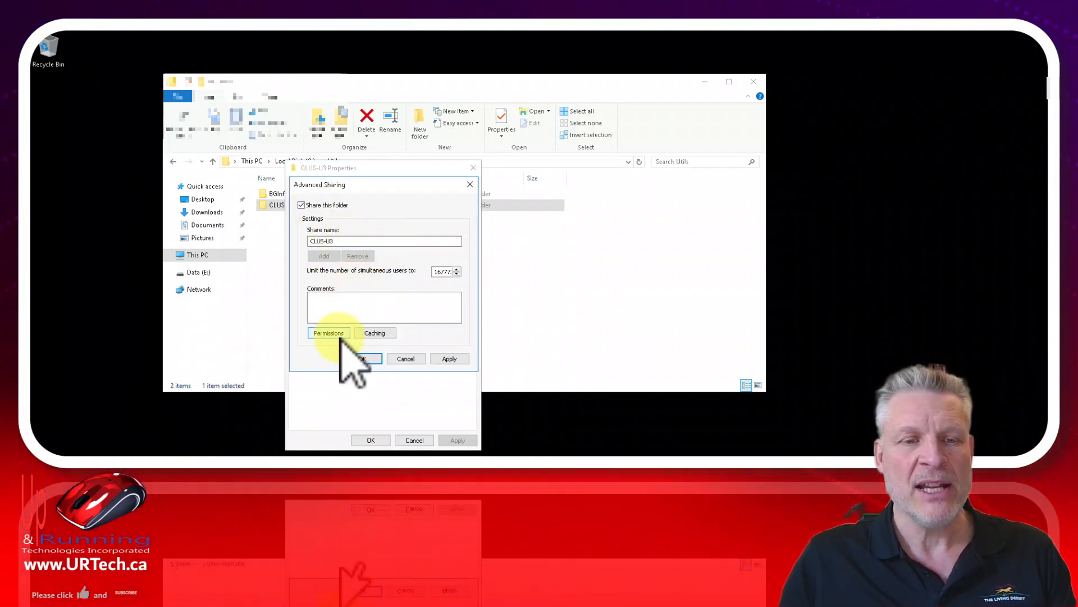
{"action": "left_click", "coordinate": [328, 333]}
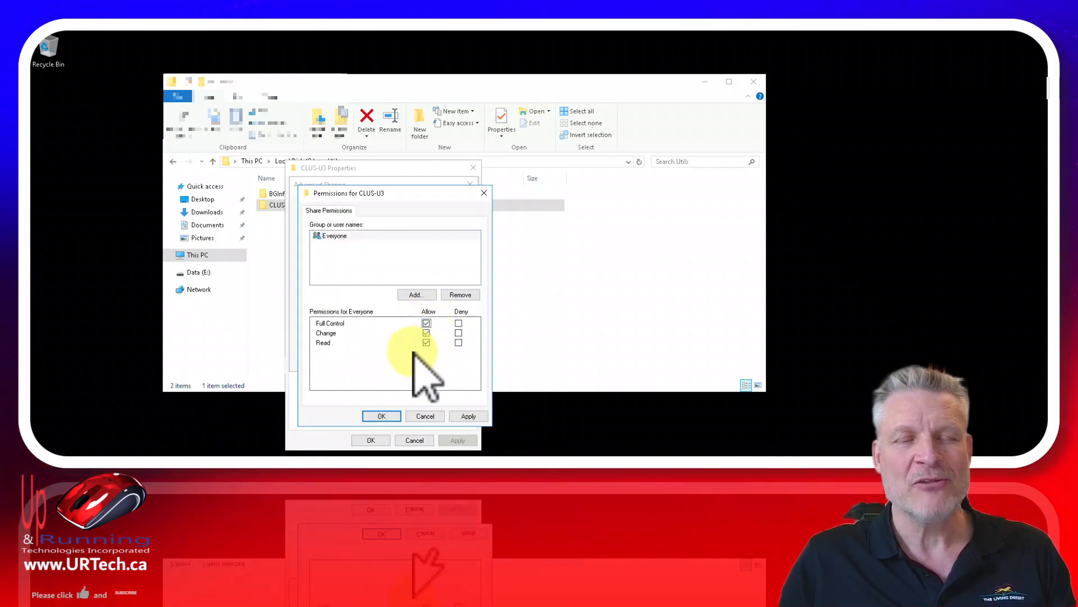
{"action": "mouse_move", "coordinate": [405, 185]}
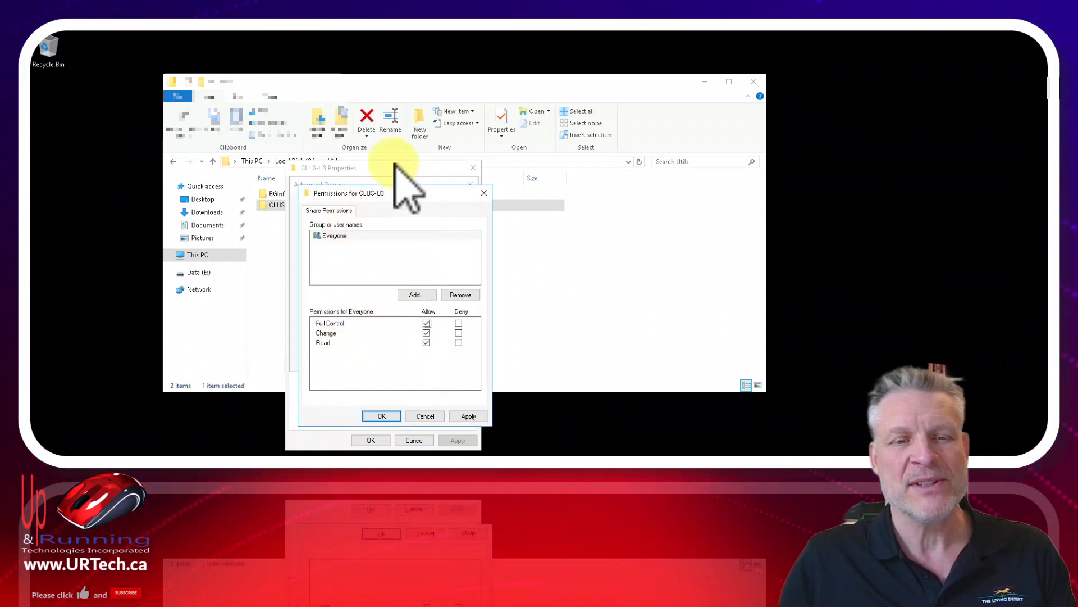
{"action": "left_click", "coordinate": [382, 415]}
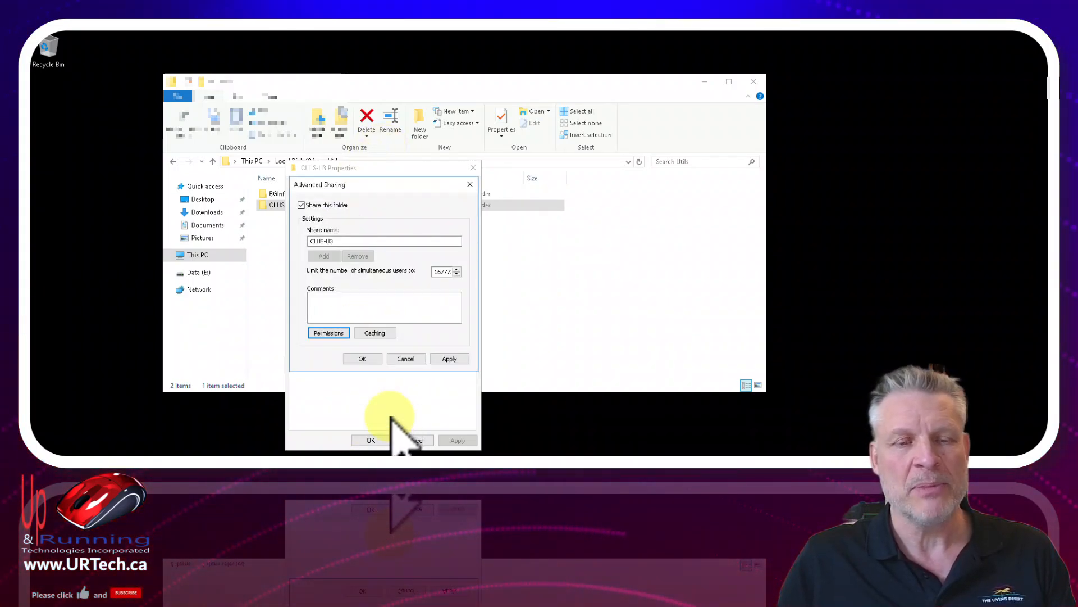
{"action": "left_click", "coordinate": [363, 358]}
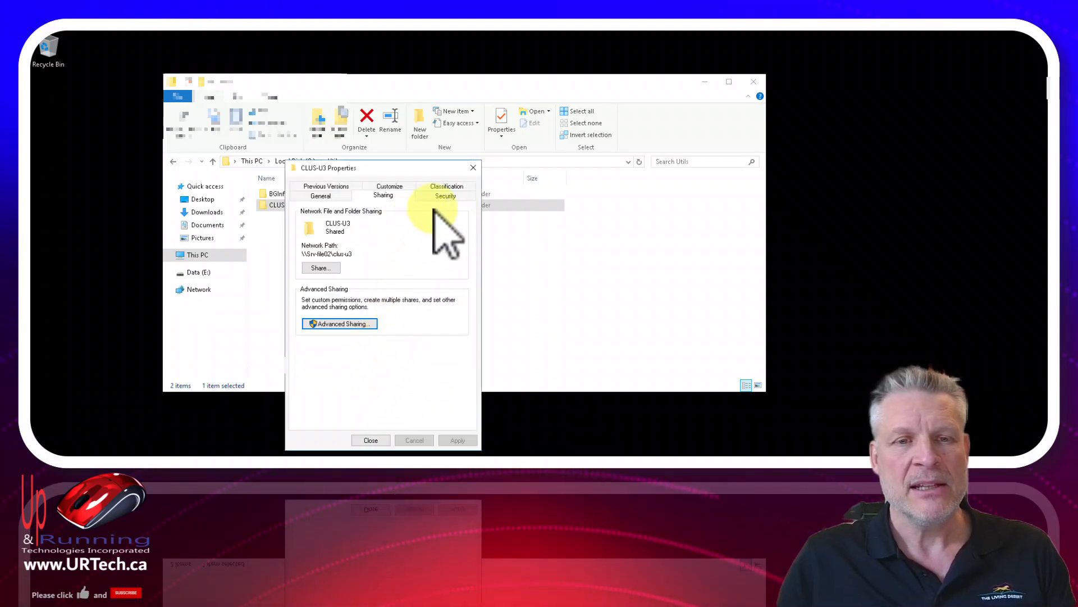
- From CLUS-U3's Security permissions, start adding an account and enter the name clus-u3
{"action": "left_click", "coordinate": [445, 195]}
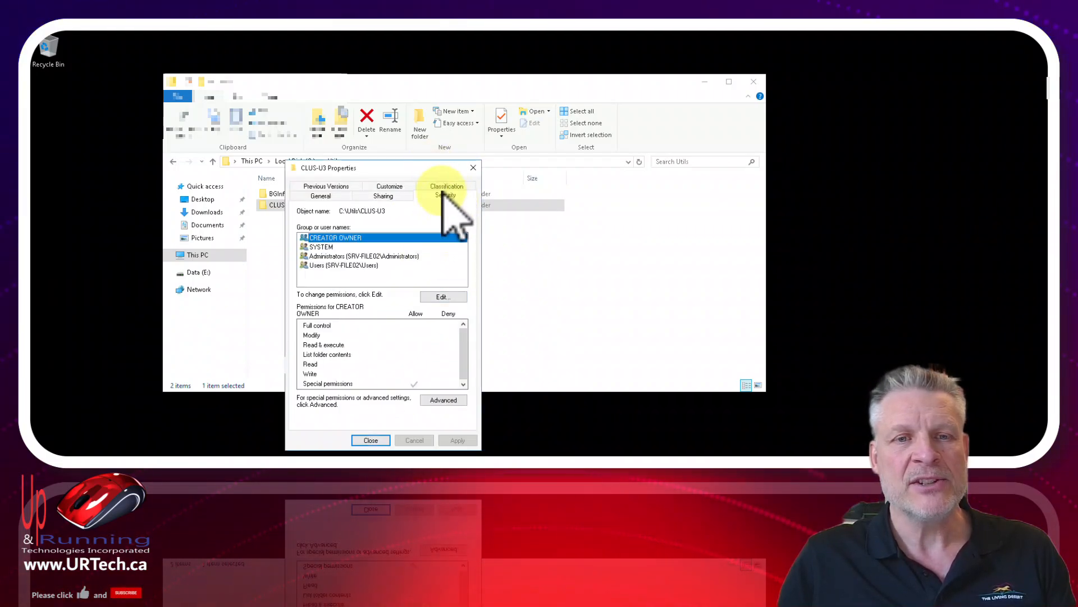
{"action": "left_click", "coordinate": [443, 297]}
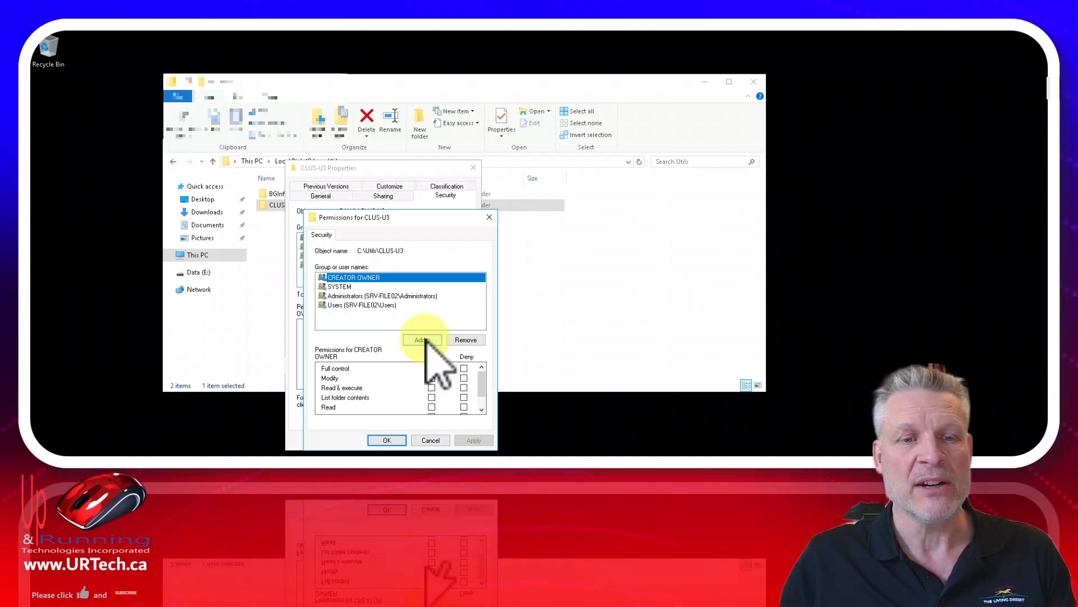
{"action": "left_click", "coordinate": [422, 339]}
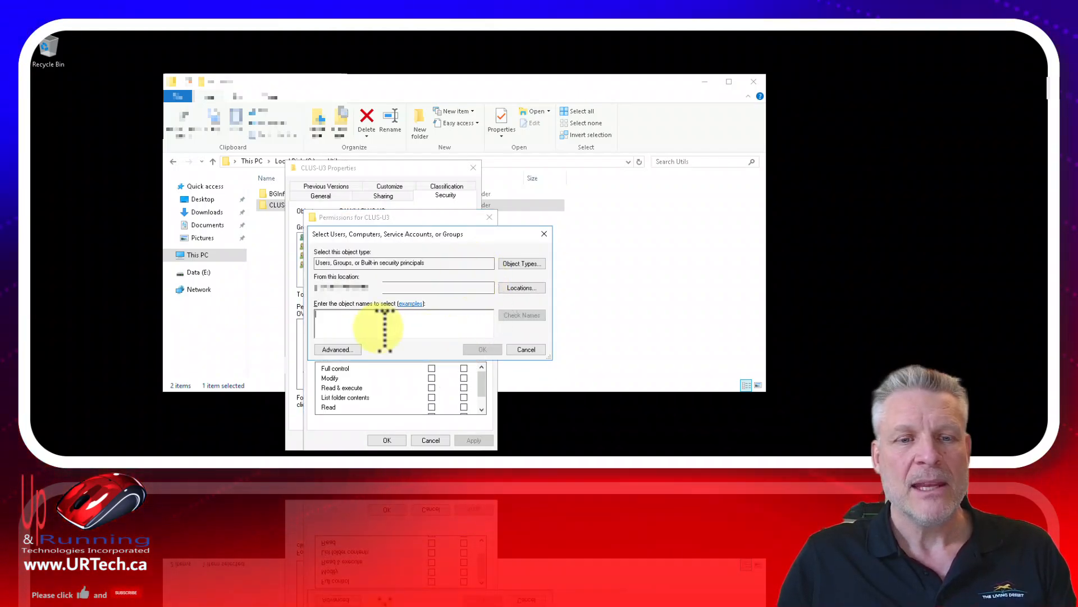
{"action": "type", "text": "clus-u3"}
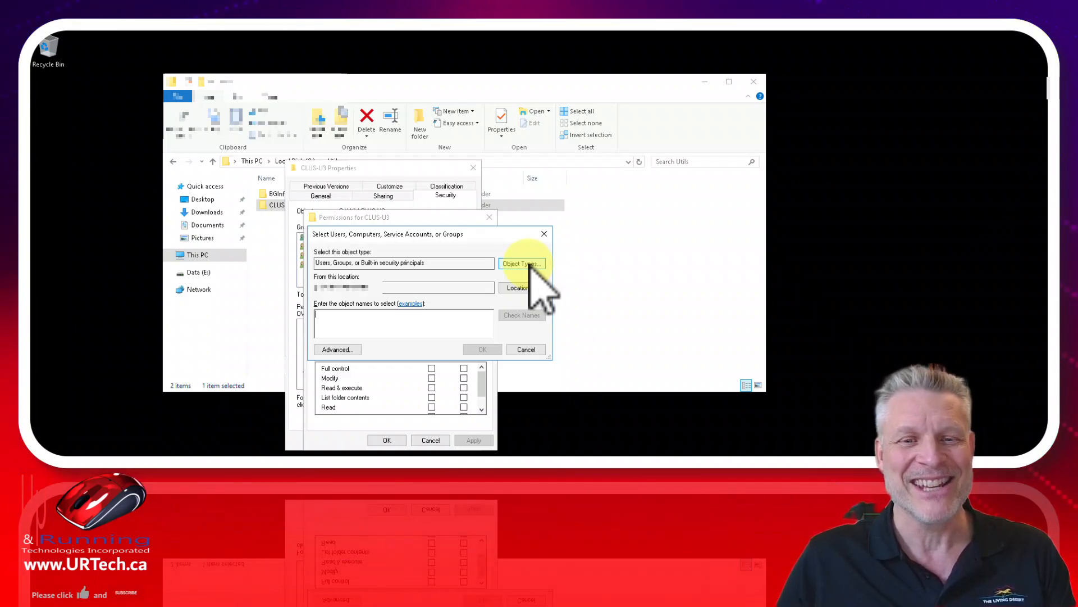
- Include Computers in the search and resolve the cluster computer account SQL-GIS-U-2022
{"action": "left_click", "coordinate": [521, 263]}
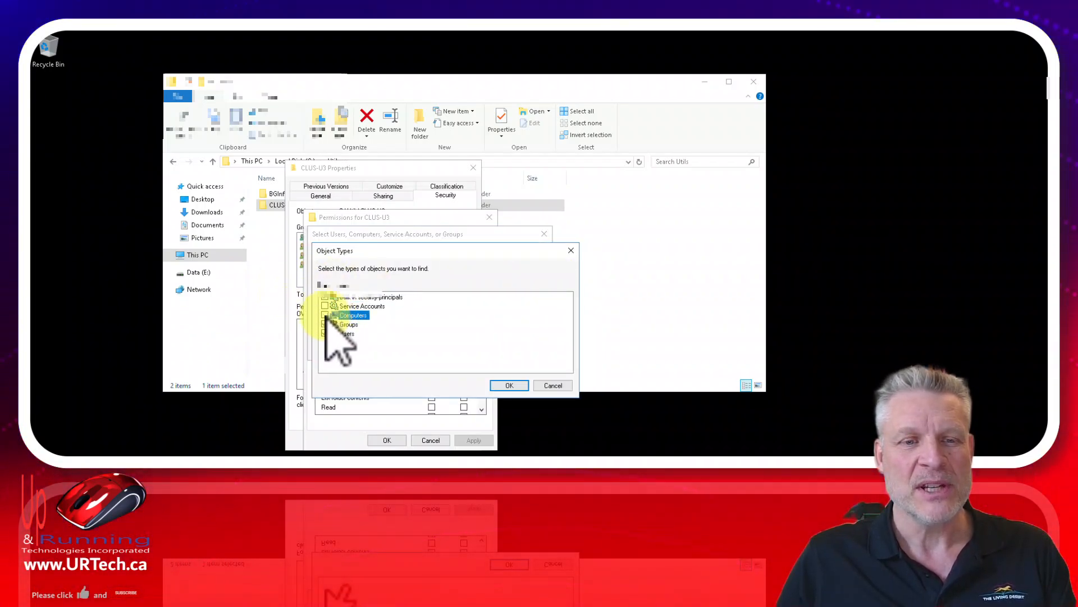
{"action": "left_click", "coordinate": [509, 385]}
{"action": "type", "text": "clus-u3"}
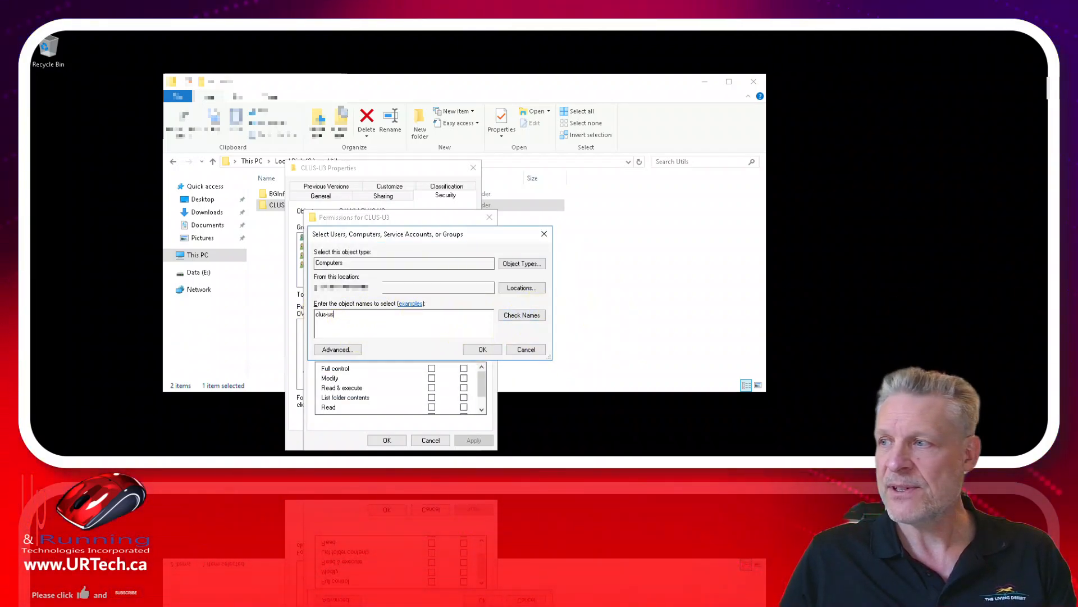
{"action": "left_click", "coordinate": [520, 315]}
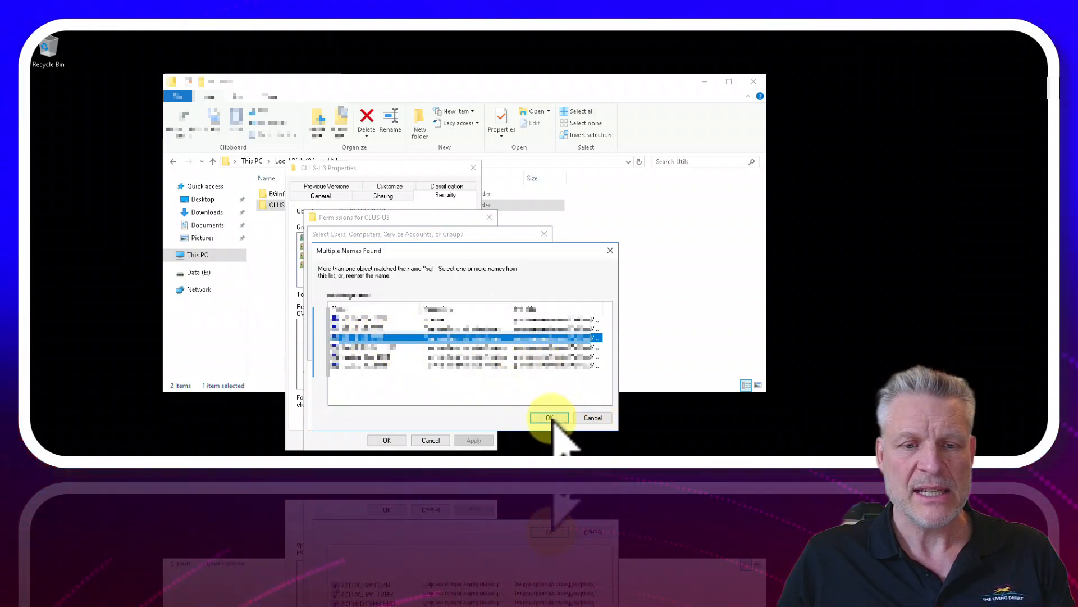
{"action": "left_click", "coordinate": [549, 418]}
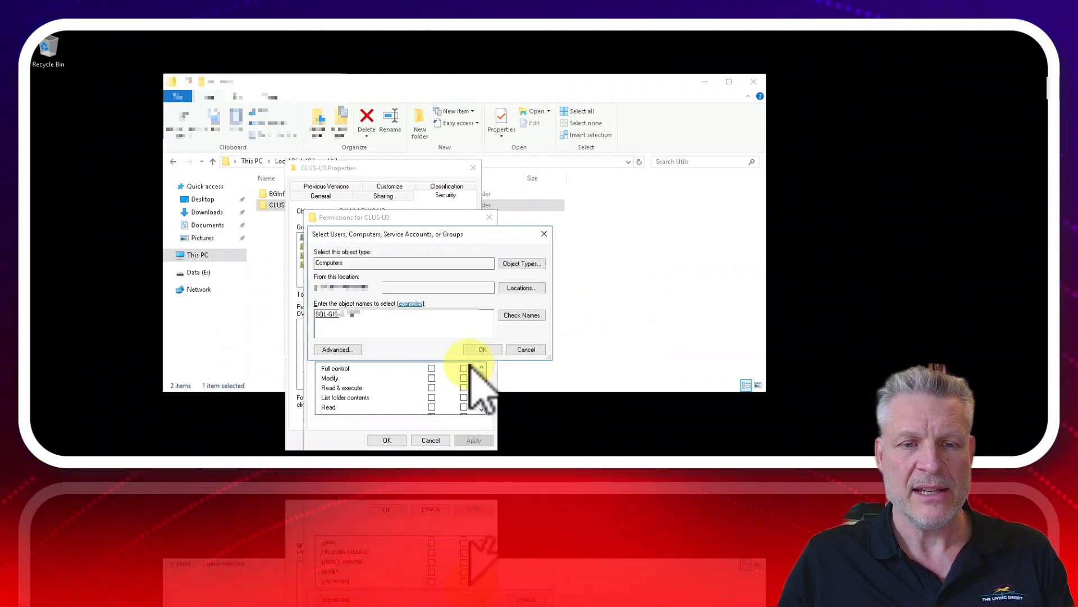
- Grant the cluster computer account Allow Full control on CLUS-U3 and save the permissions
{"action": "left_click", "coordinate": [481, 350]}
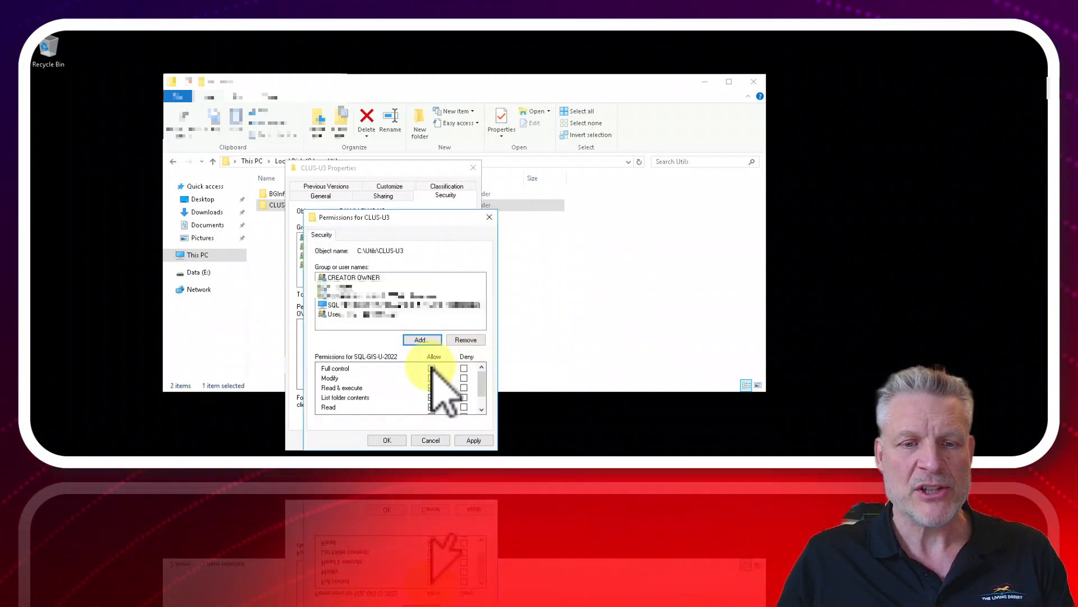
{"action": "left_click", "coordinate": [431, 369]}
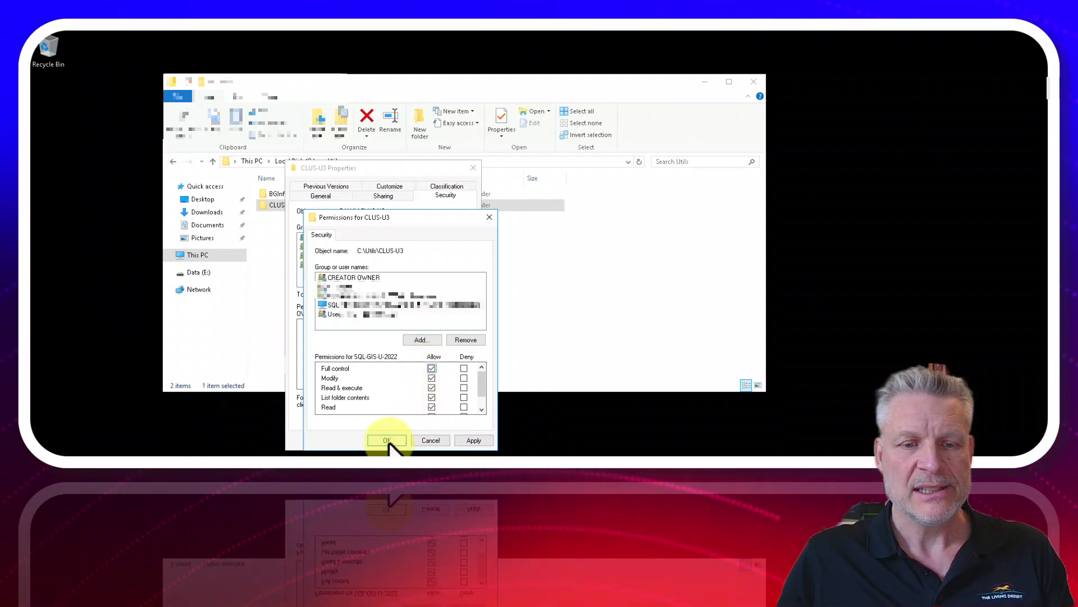
{"action": "left_click", "coordinate": [387, 440]}
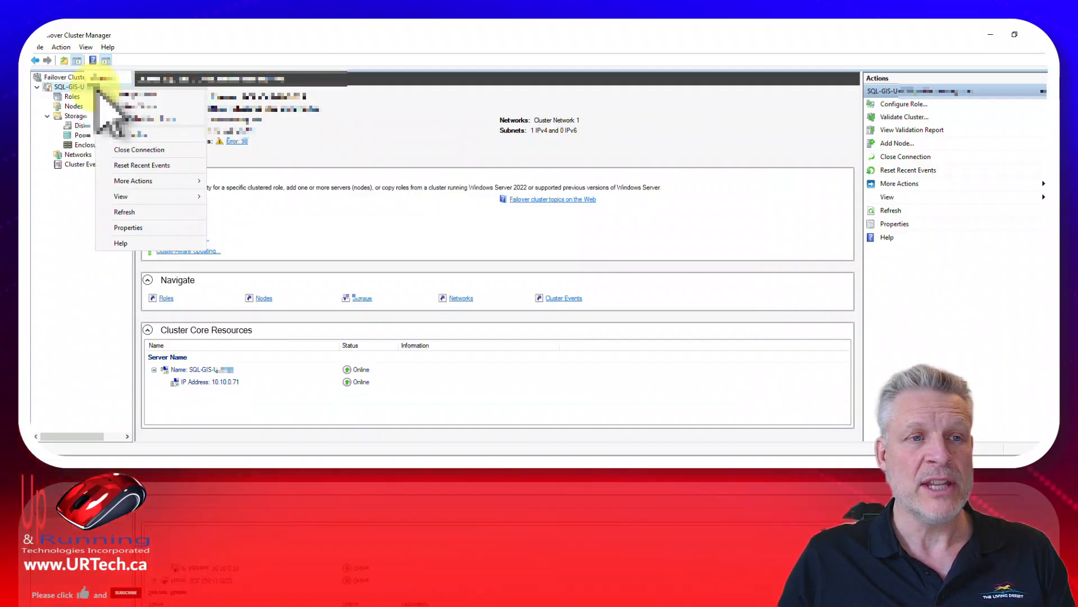
{"action": "mouse_move", "coordinate": [132, 180]}
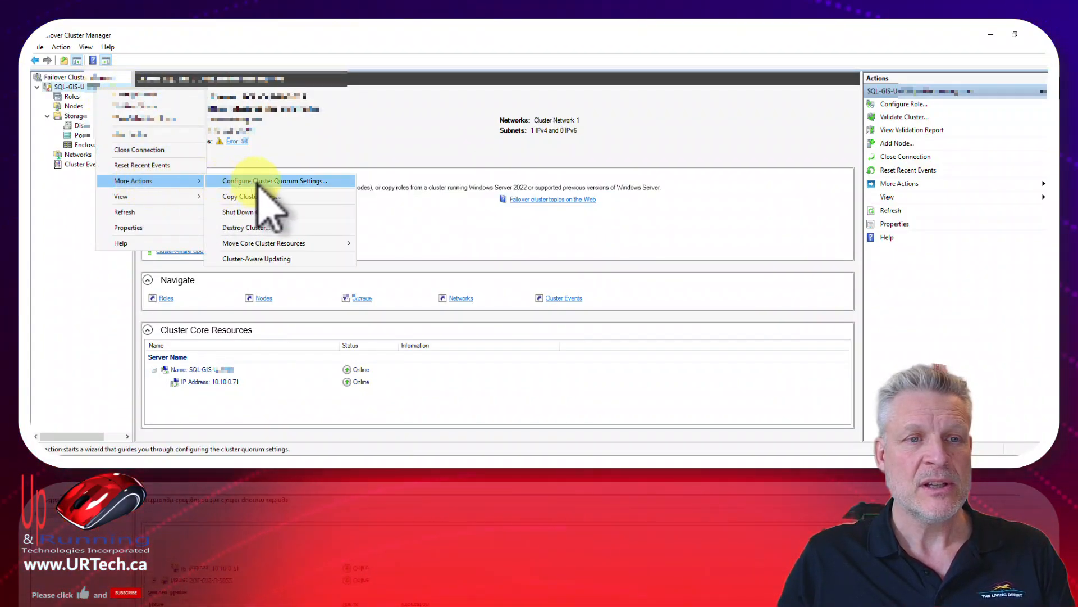
{"action": "mouse_move", "coordinate": [317, 200]}
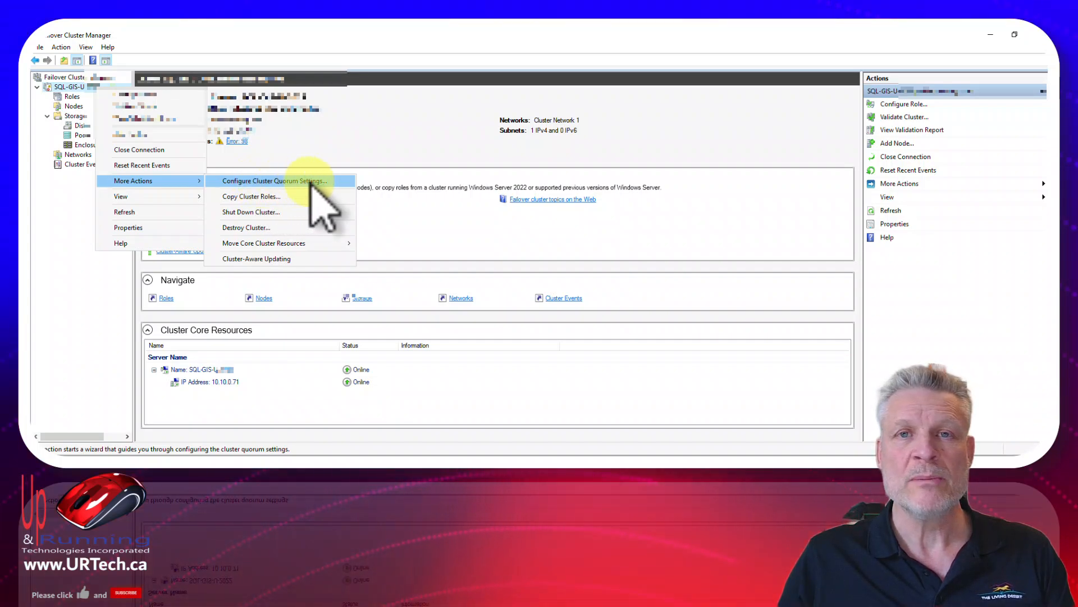
- Start the Configure Cluster Quorum wizard and choose to select the quorum witness manually
{"action": "left_click", "coordinate": [274, 180]}
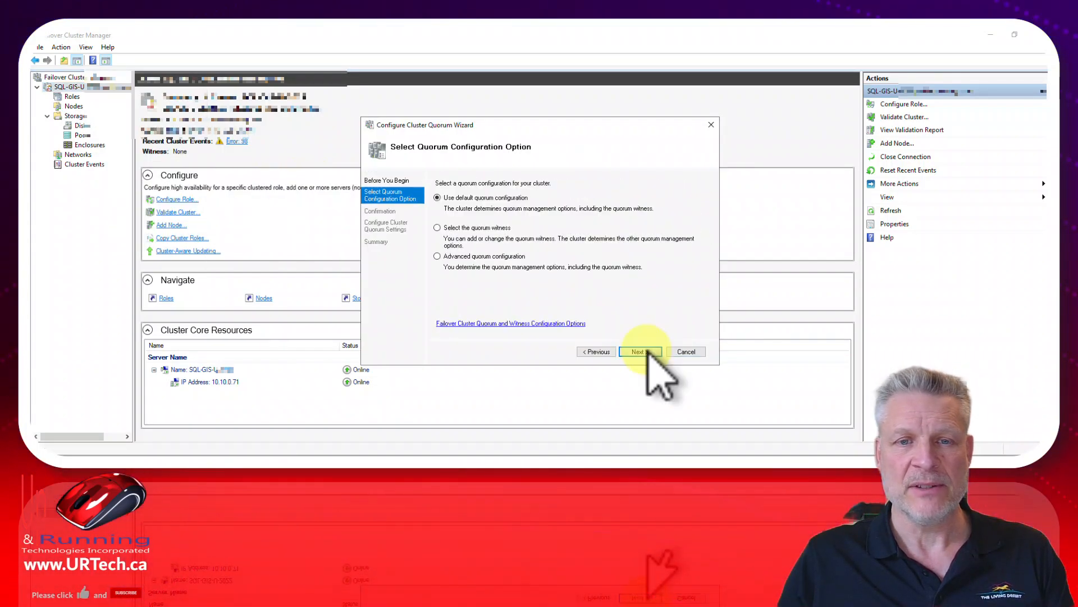
{"action": "left_click", "coordinate": [437, 228]}
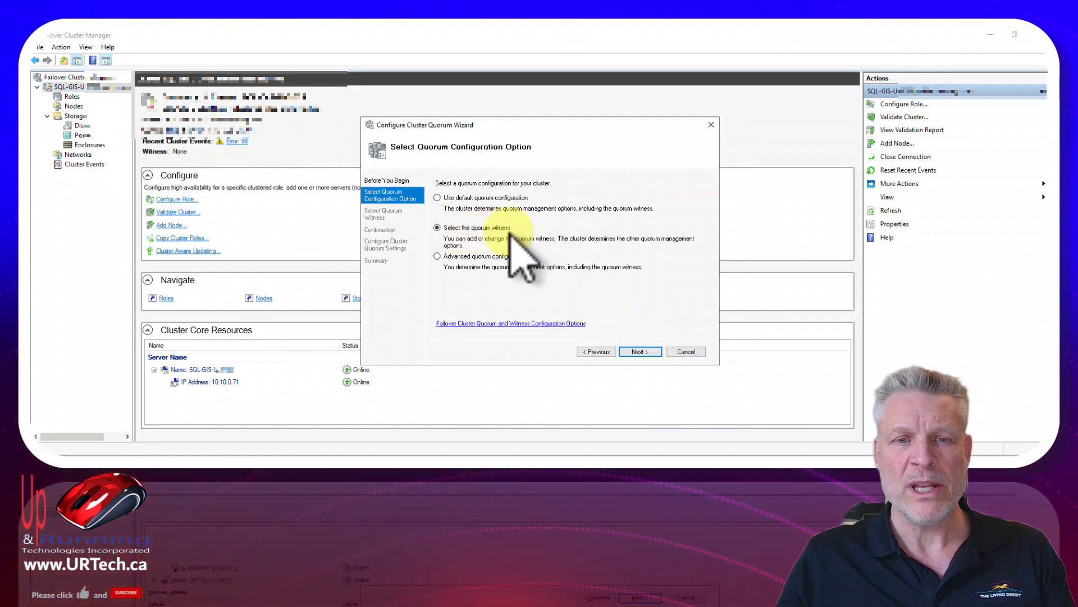
{"action": "left_click", "coordinate": [437, 198]}
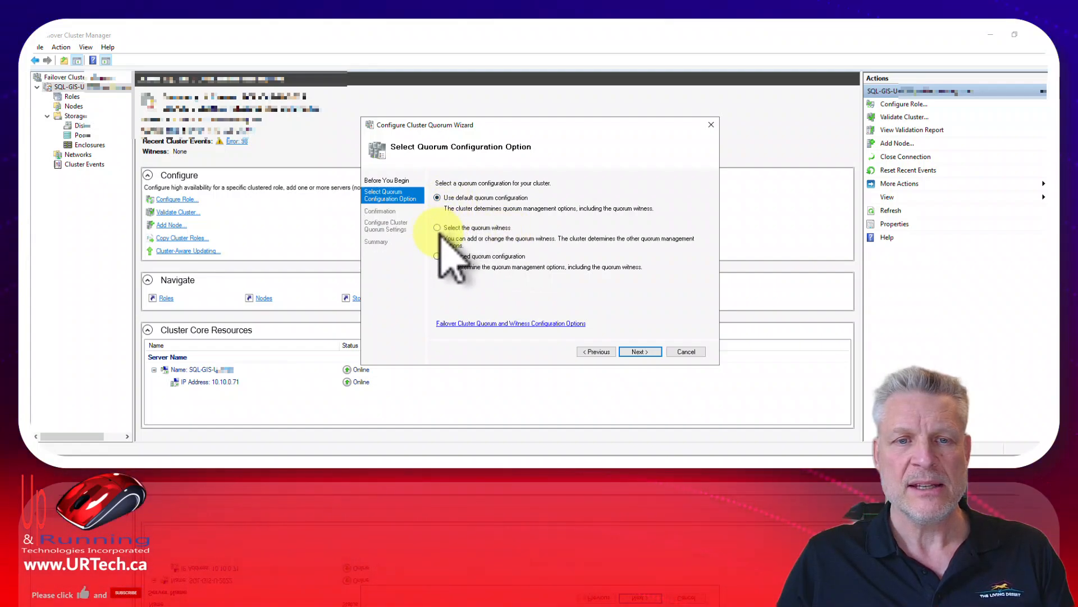
{"action": "left_click", "coordinate": [437, 228]}
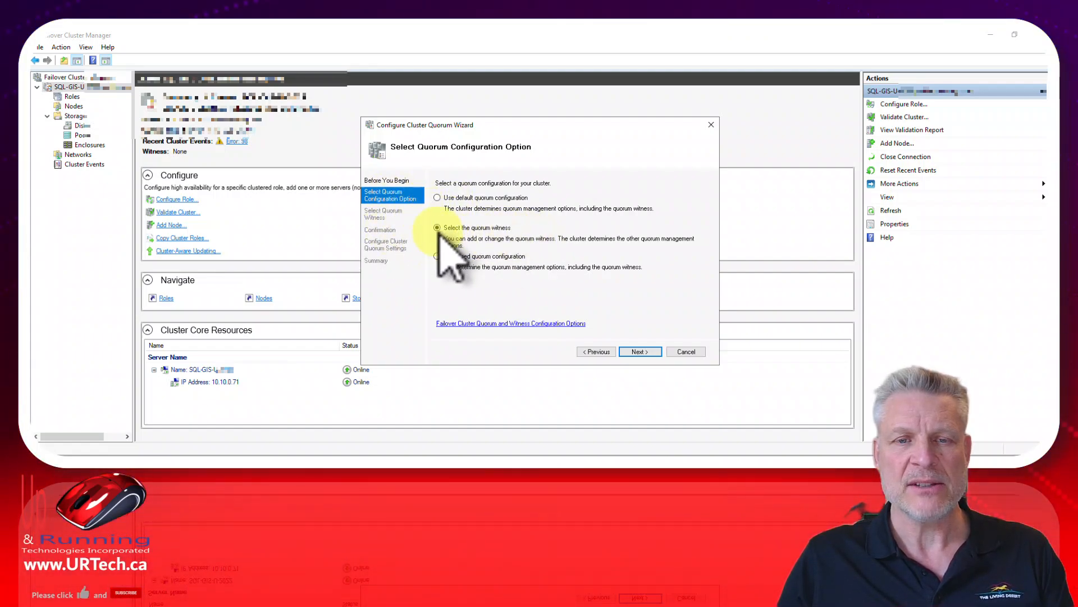
{"action": "left_click", "coordinate": [638, 351]}
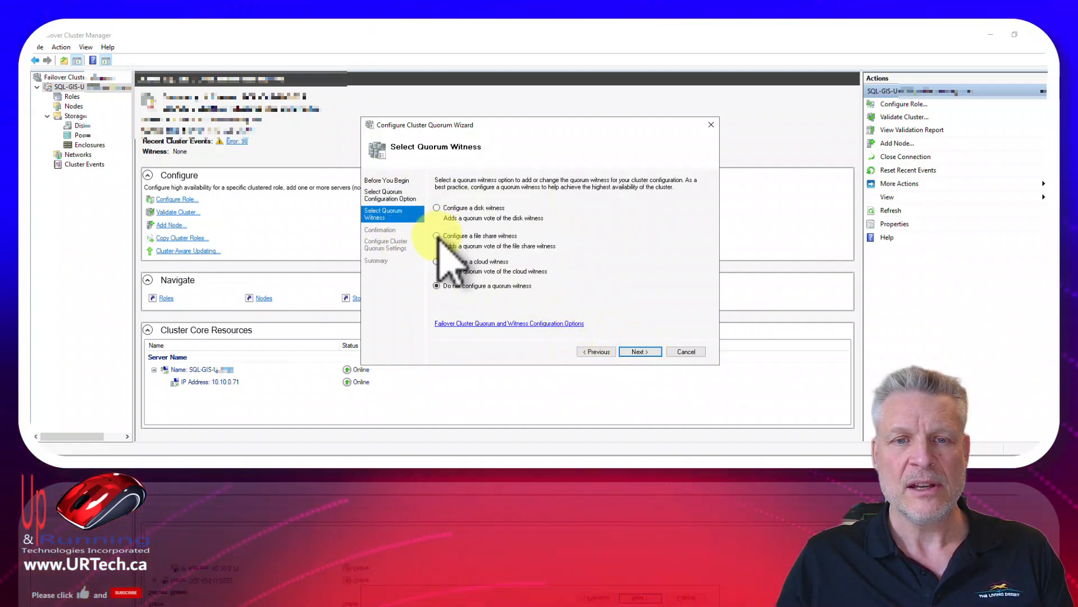
- Configure a file share witness on SRV-File02's share and proceed to the confirmation page
{"action": "left_click", "coordinate": [436, 235]}
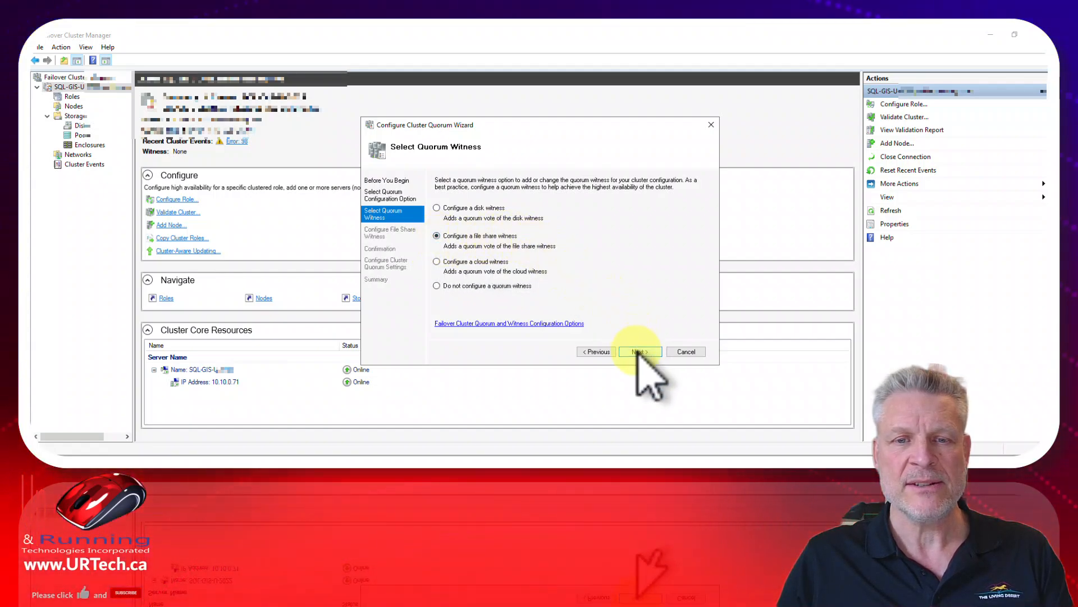
{"action": "left_click", "coordinate": [638, 351]}
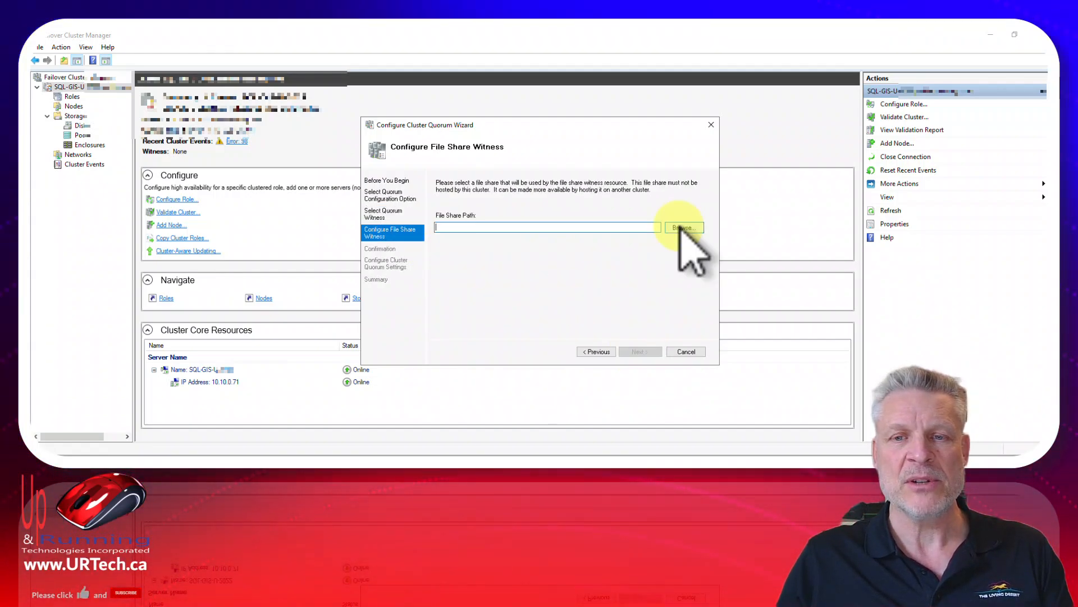
{"action": "left_click", "coordinate": [638, 352]}
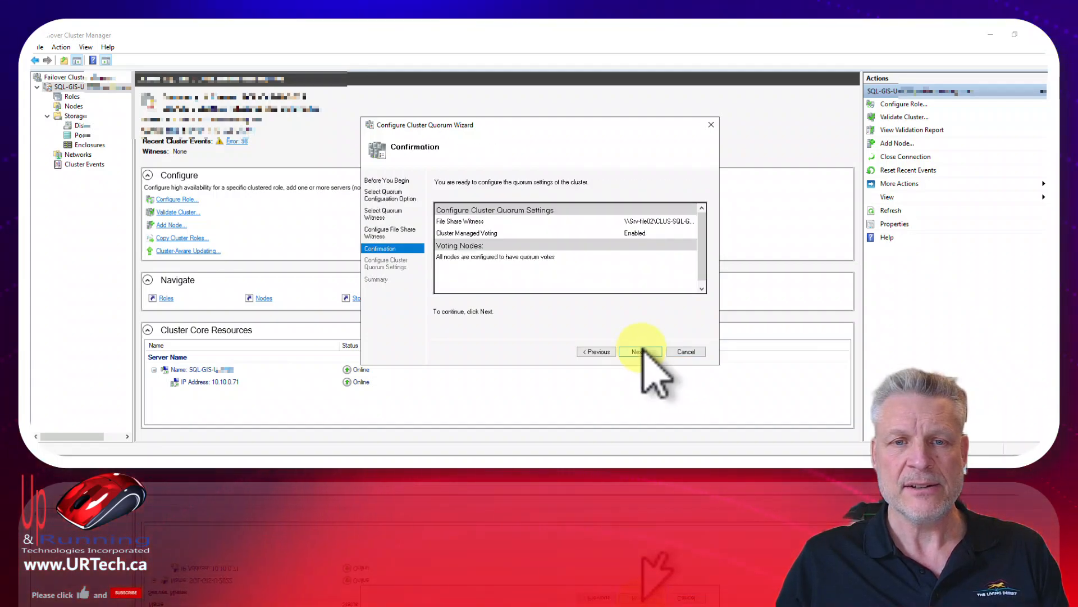
{"action": "mouse_move", "coordinate": [639, 261]}
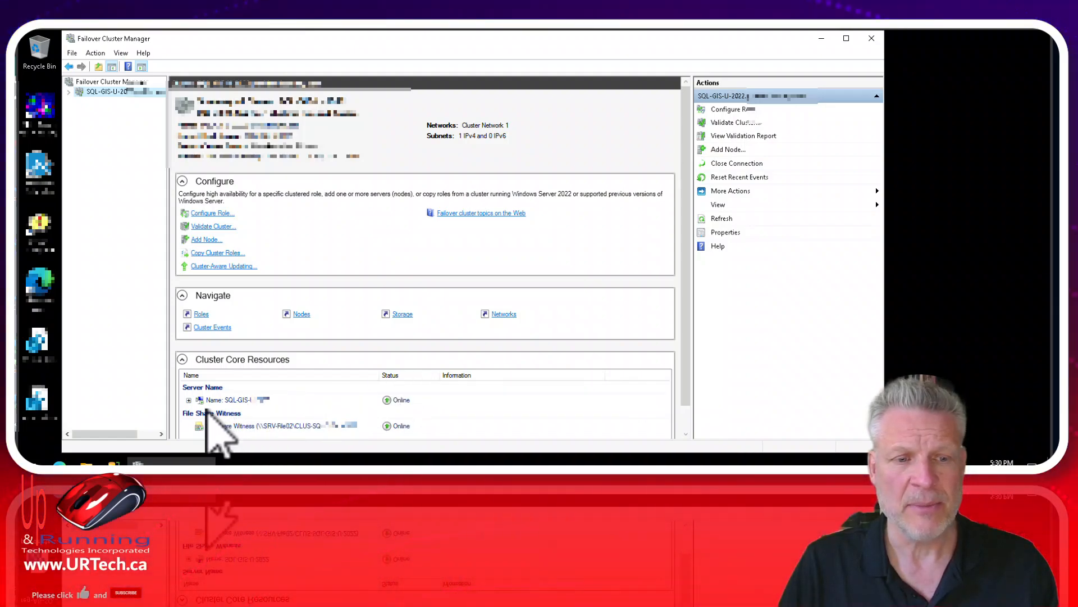
{"action": "mouse_move", "coordinate": [310, 454]}
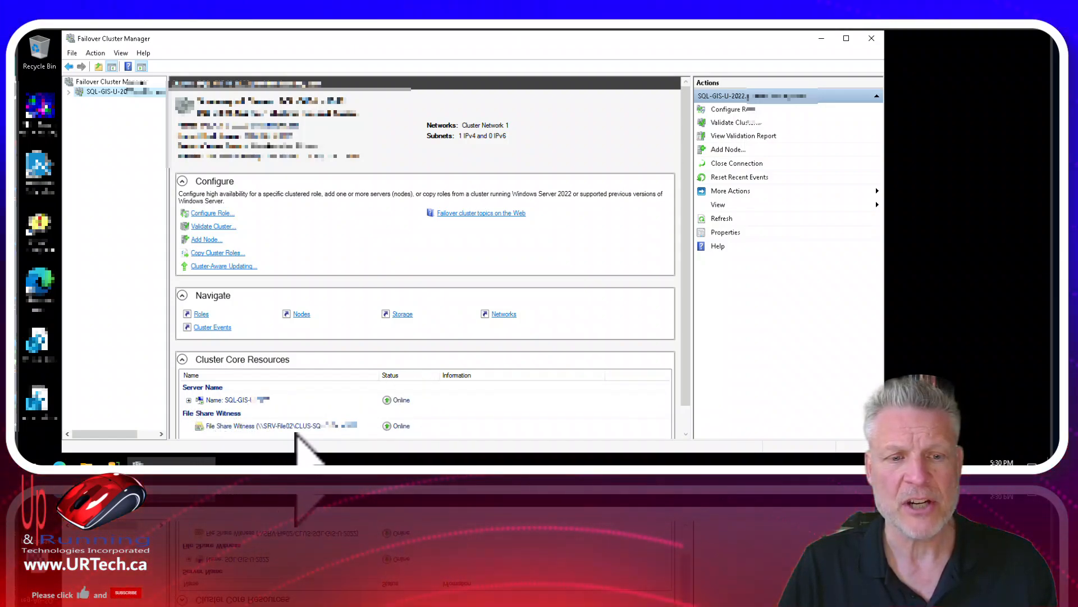